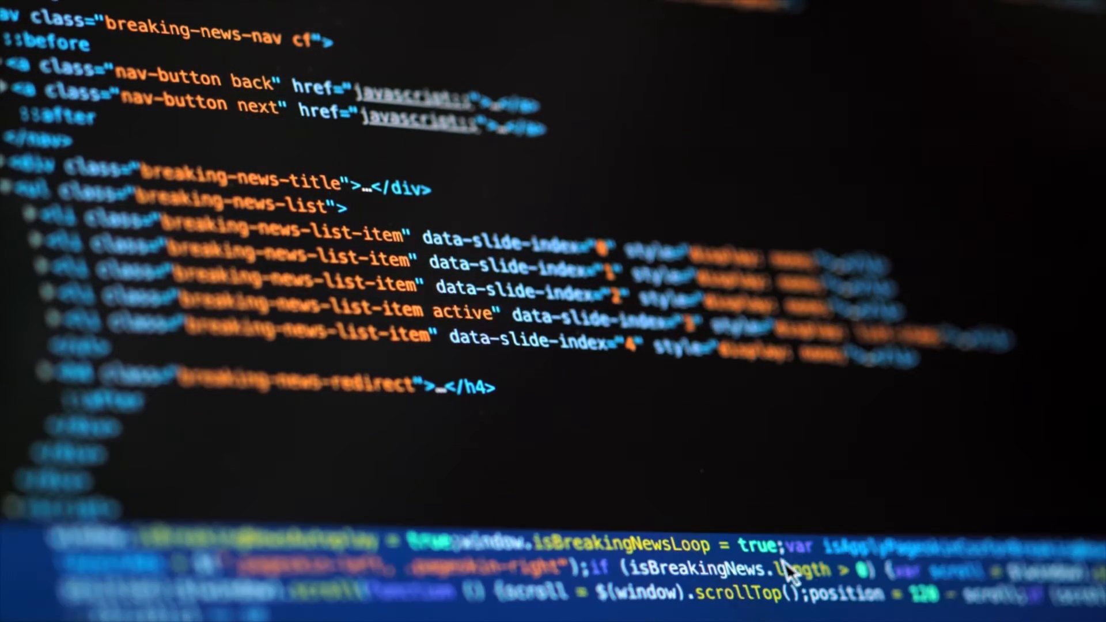
pyautogui.scroll(-3)
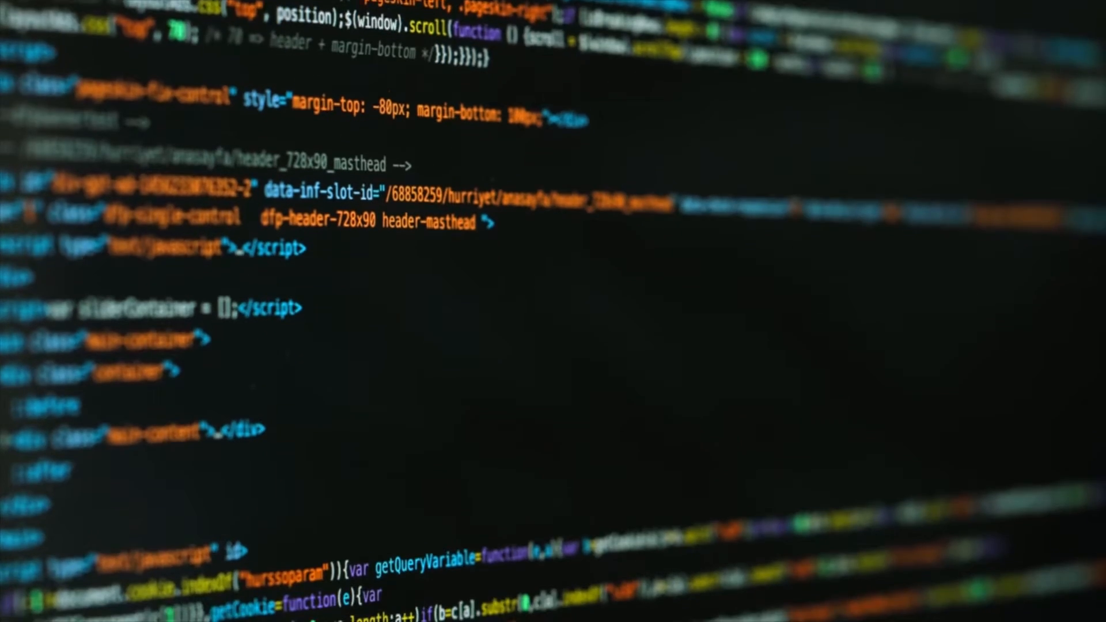
pyautogui.scroll(-3)
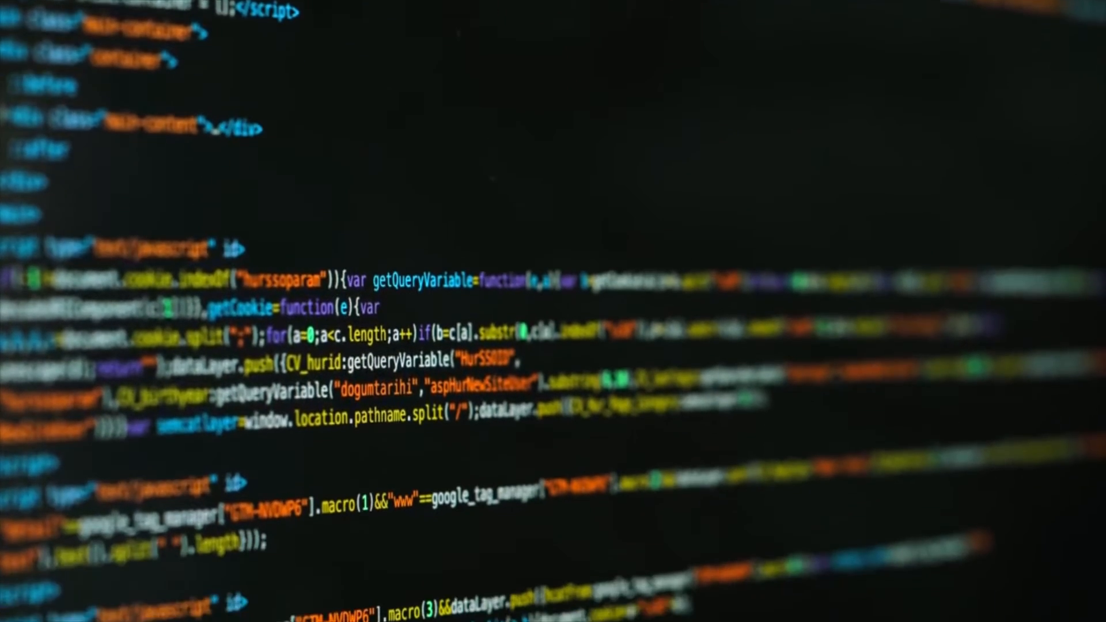
pyautogui.scroll(-3)
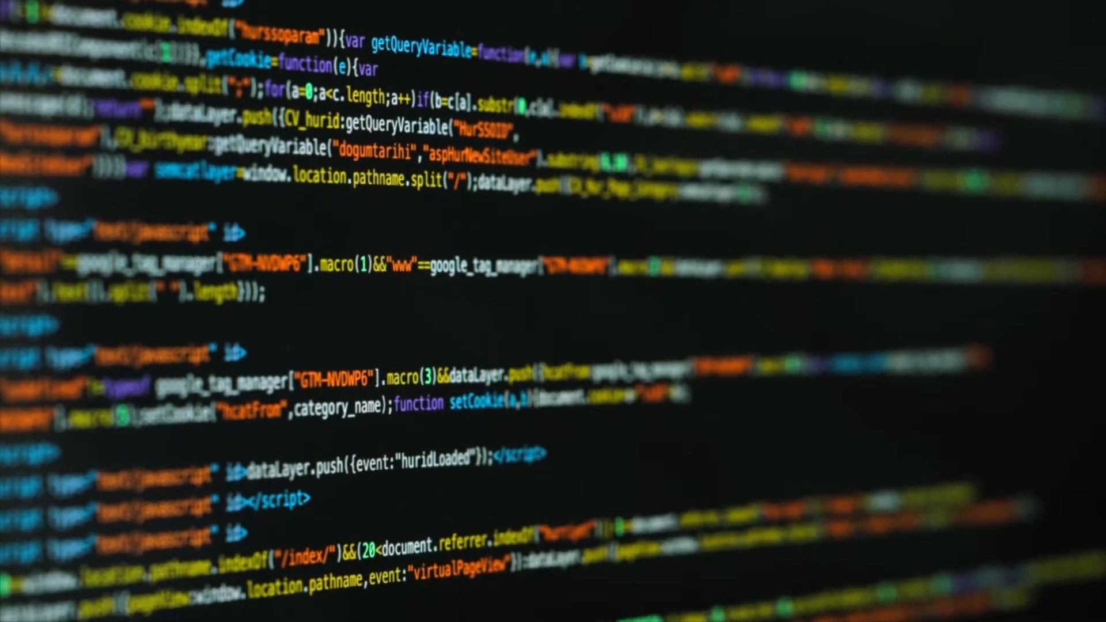
pyautogui.scroll(-3)
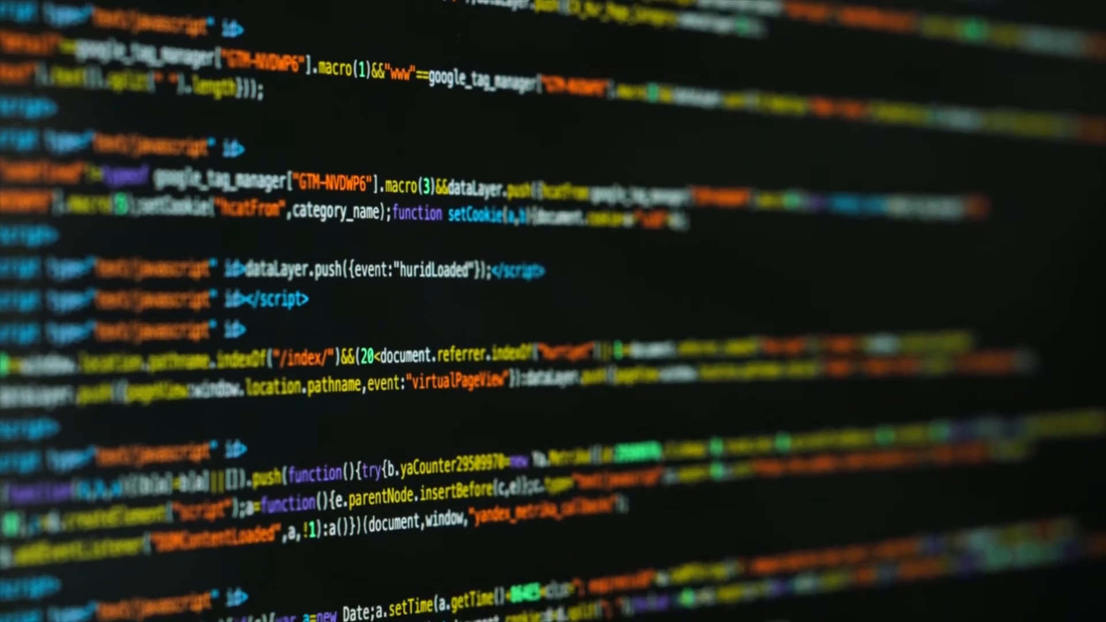
pyautogui.scroll(-3)
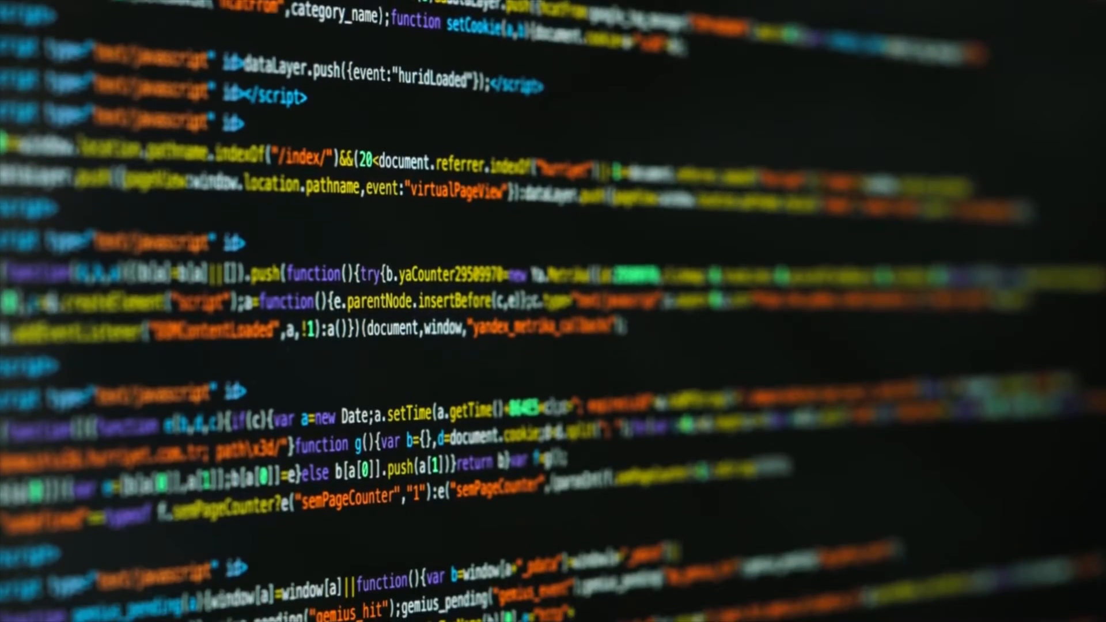
pyautogui.scroll(-3)
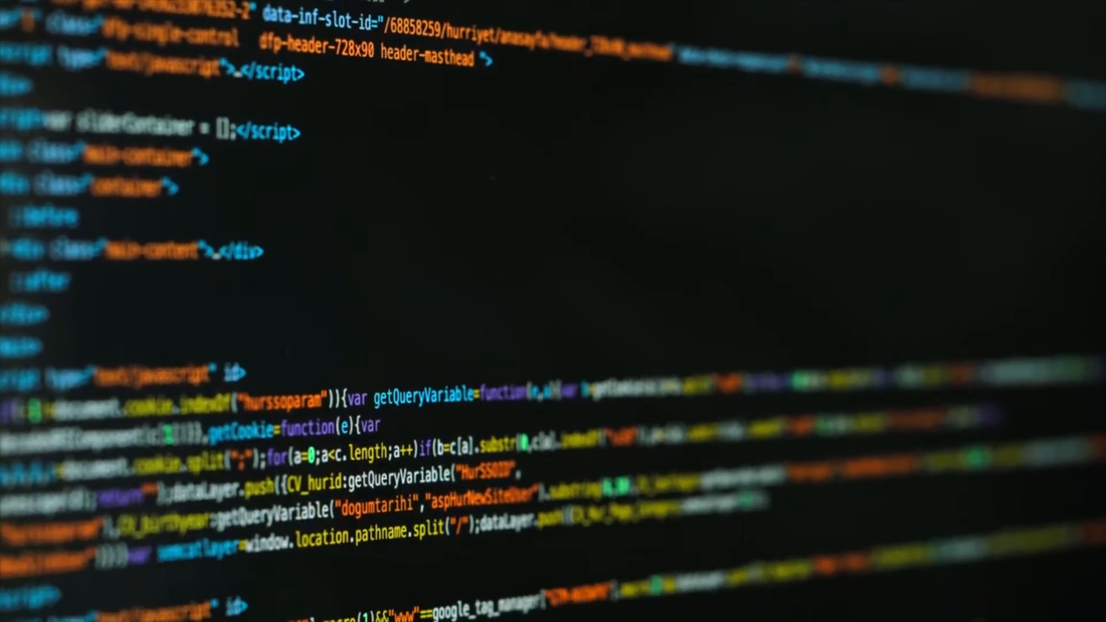
pyautogui.scroll(-3)
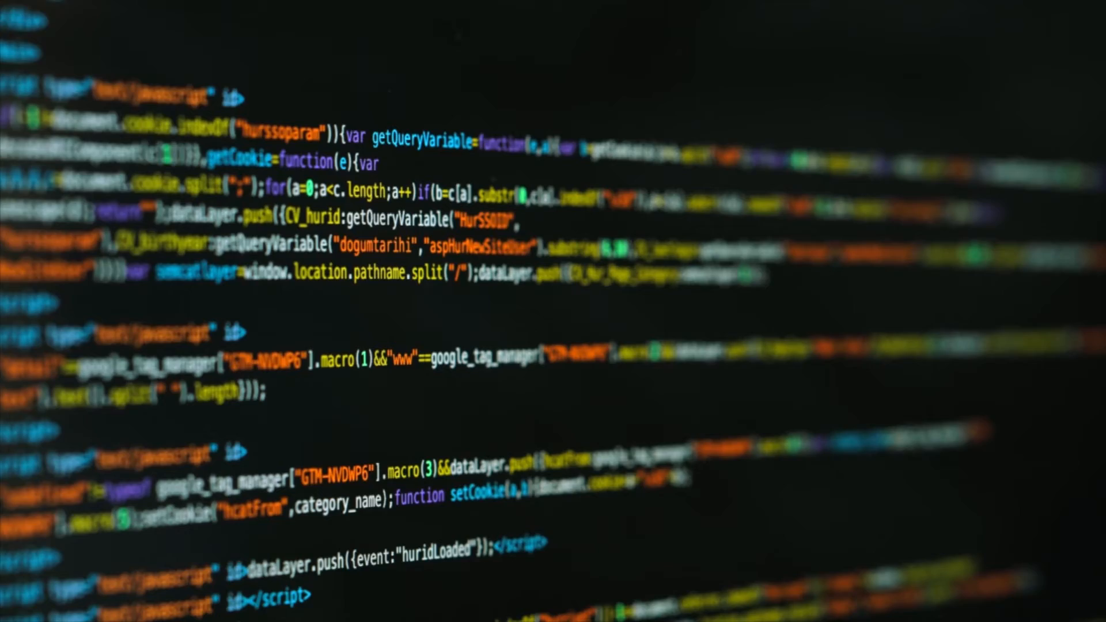
pyautogui.scroll(-3)
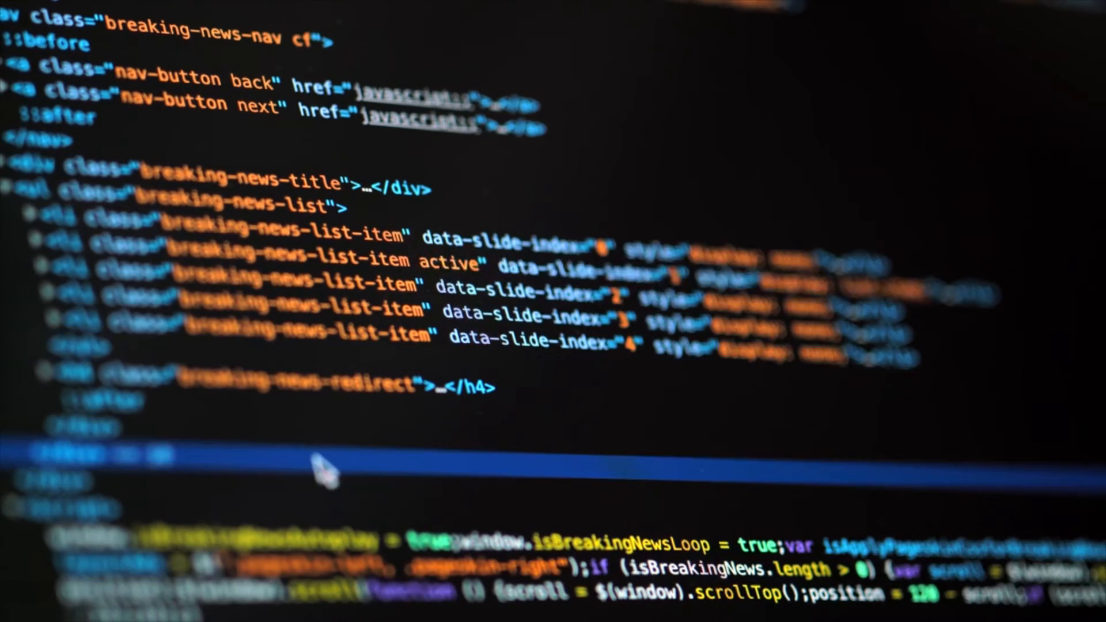
pyautogui.moveTo(521, 405)
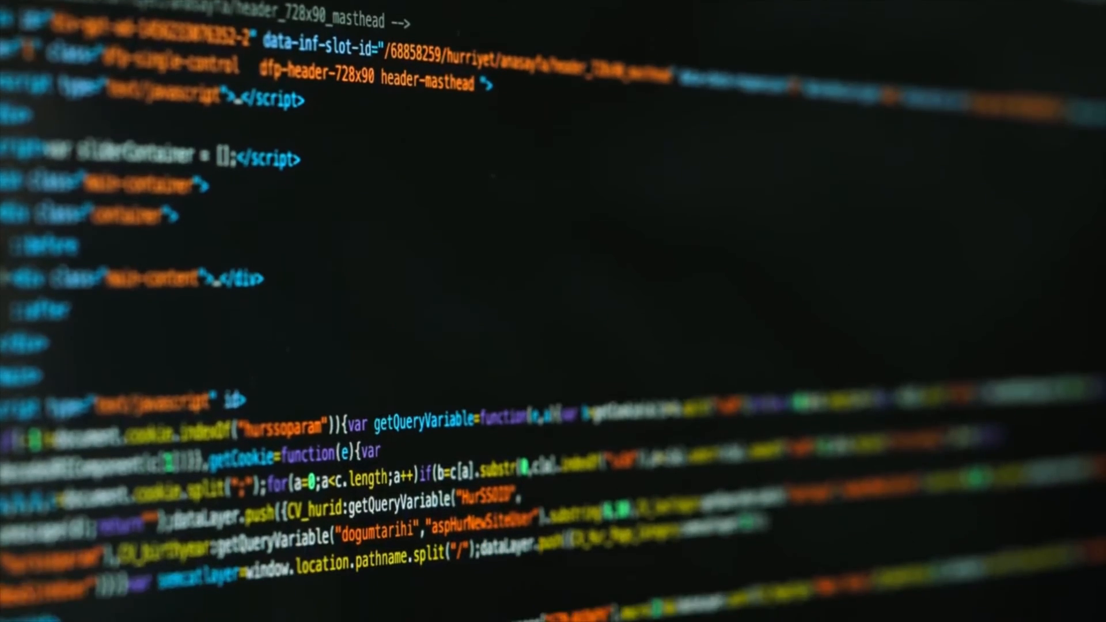
pyautogui.scroll(-3)
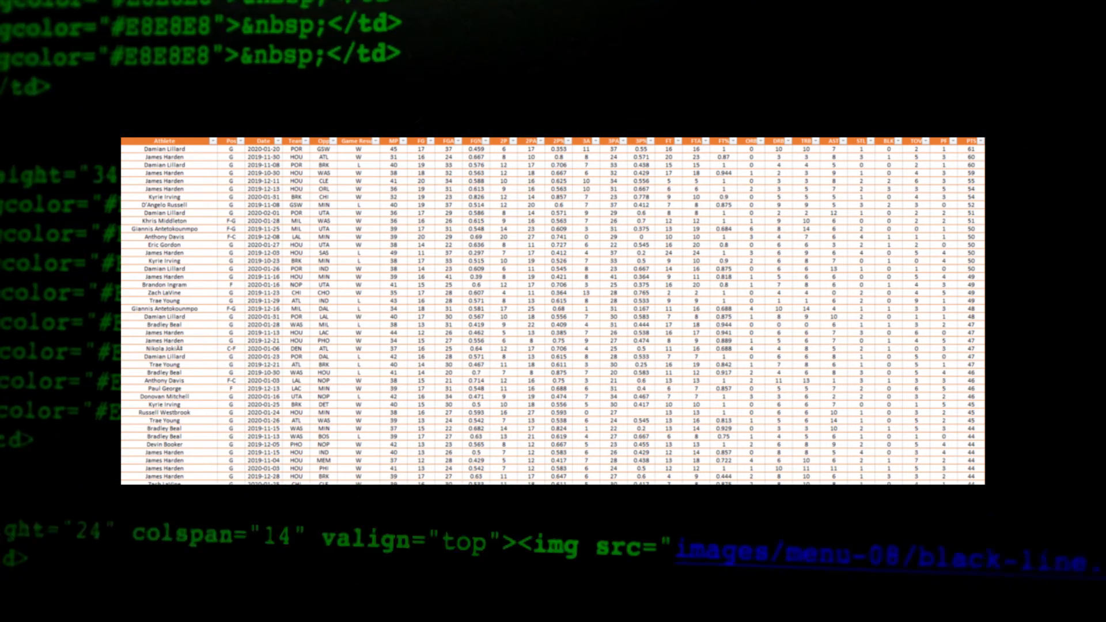
pyautogui.scroll(-3)
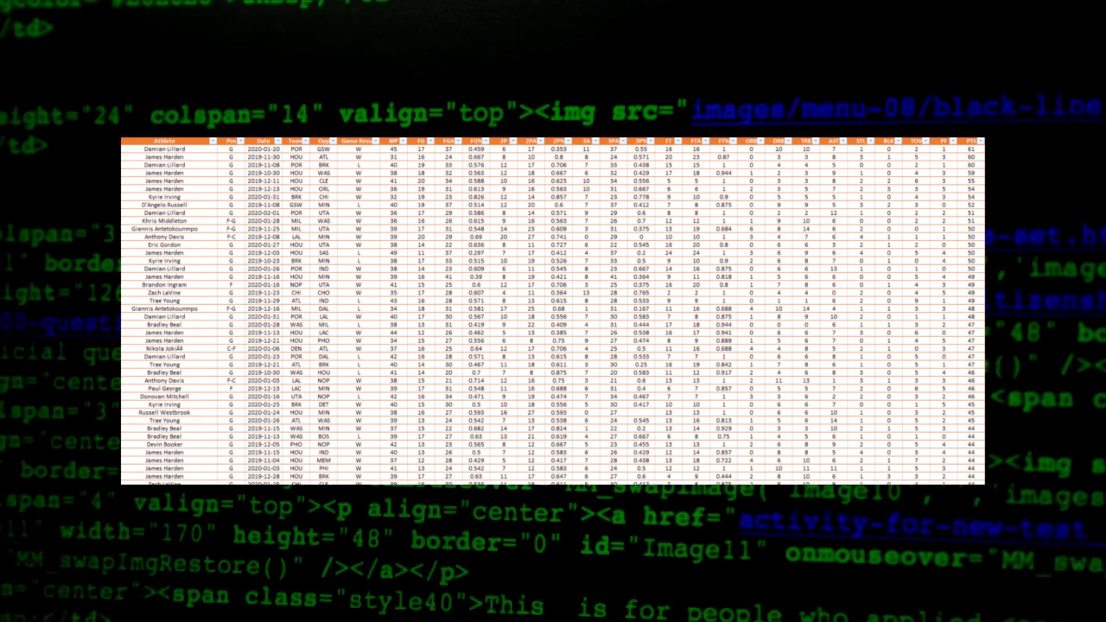